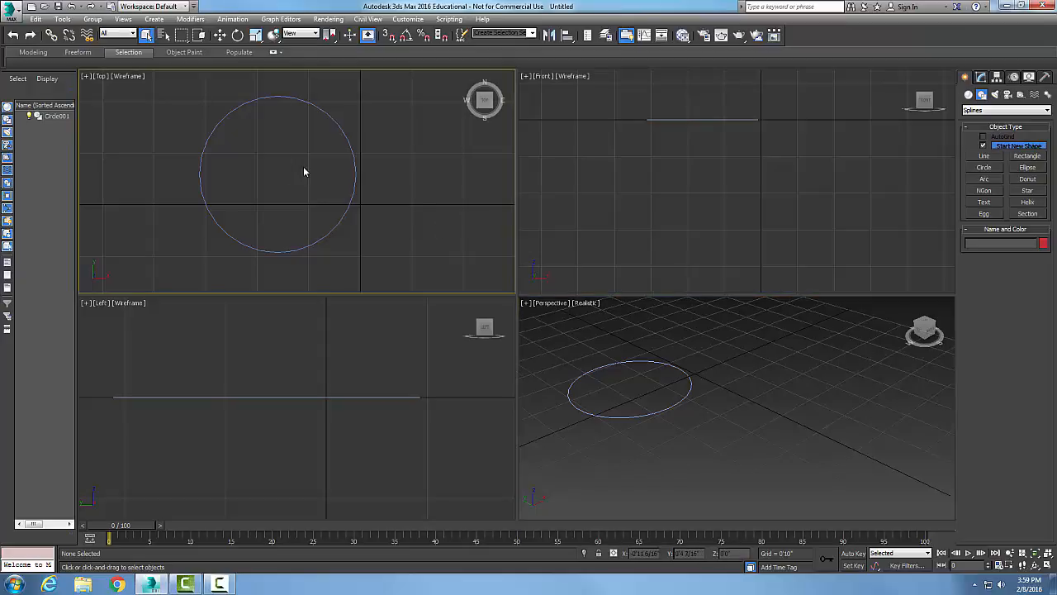
mouse_move(232, 205)
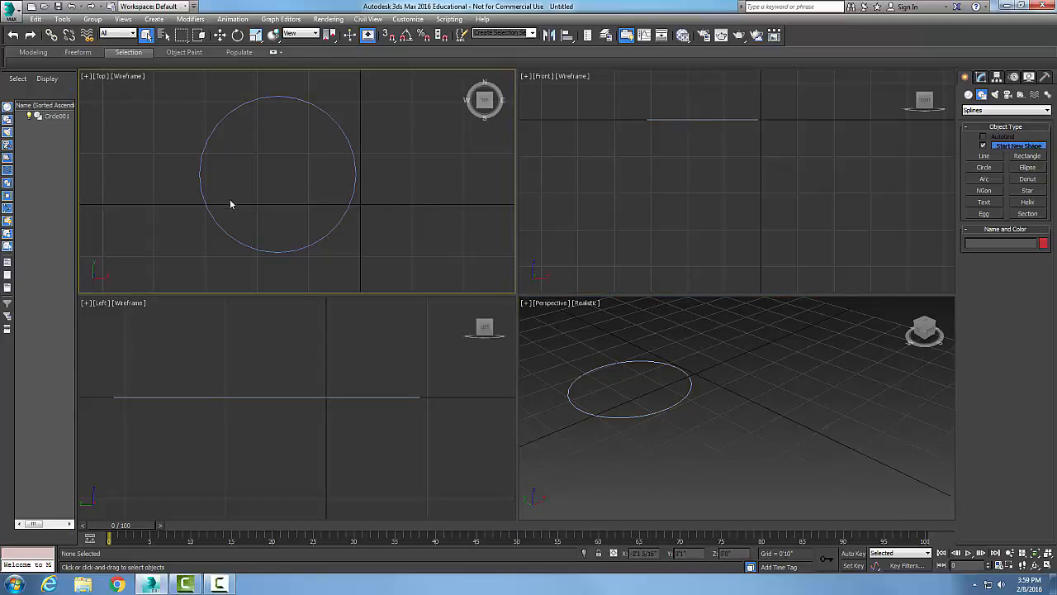
Select the circle shape in the Top viewport
click(312, 251)
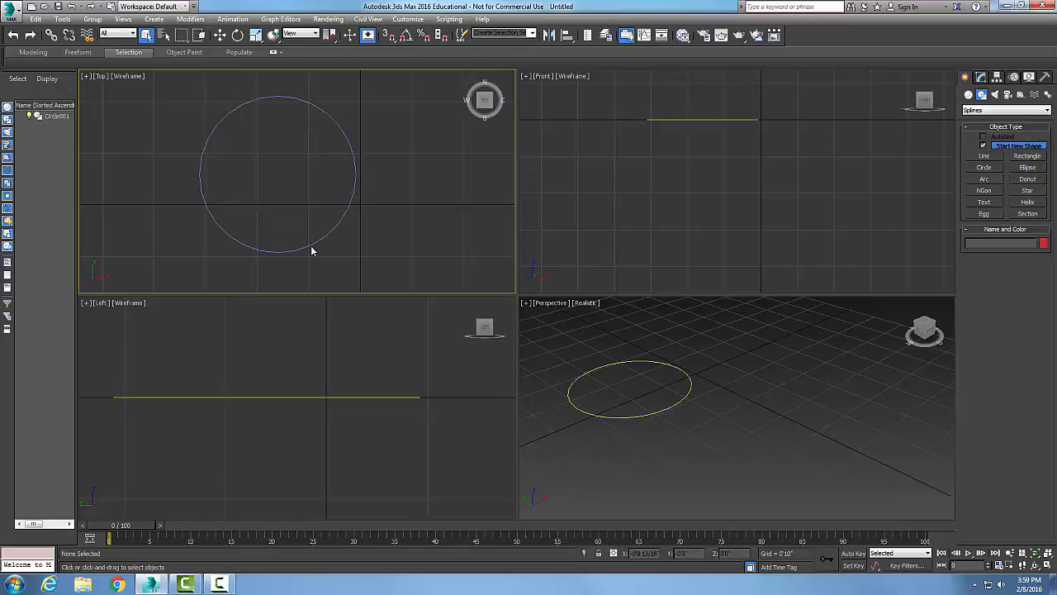
Convert the circle to an Editable Spline from its quad menu
right_click(312, 247)
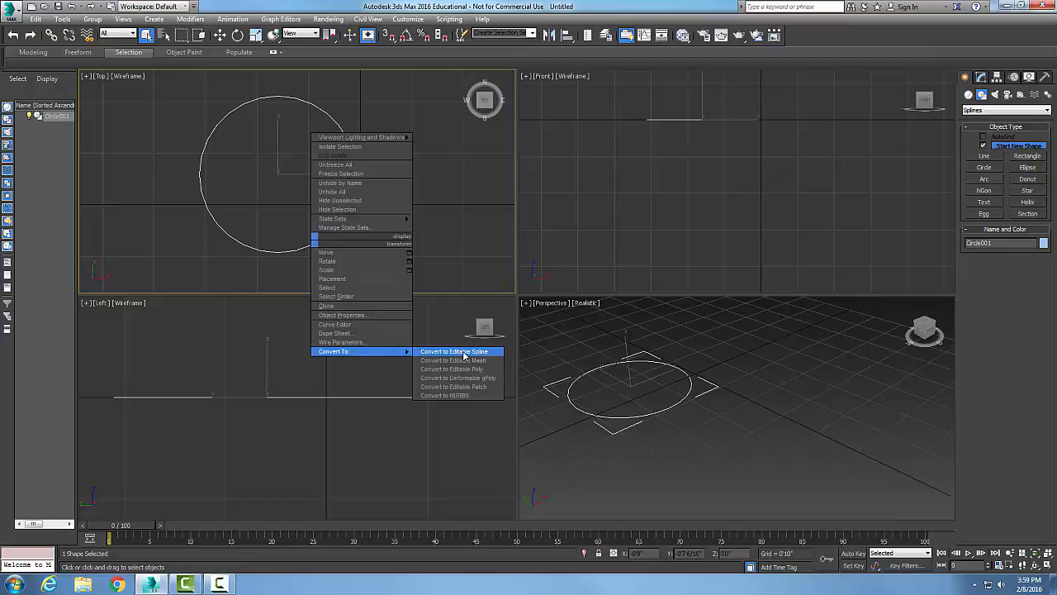
click(456, 350)
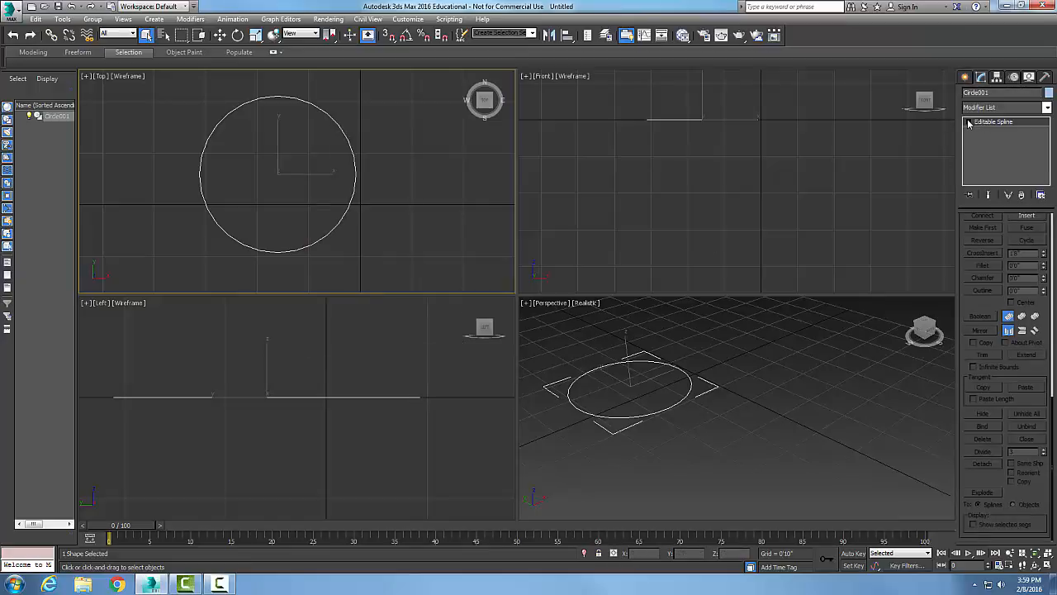
Enter the Spline sub-object level of the Editable Spline
click(971, 122)
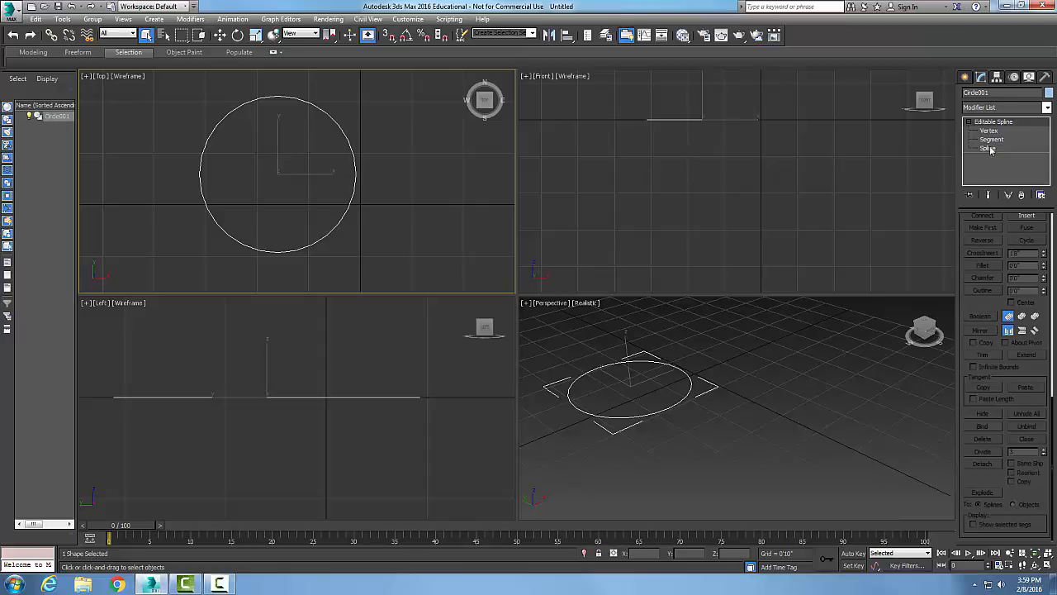
click(988, 149)
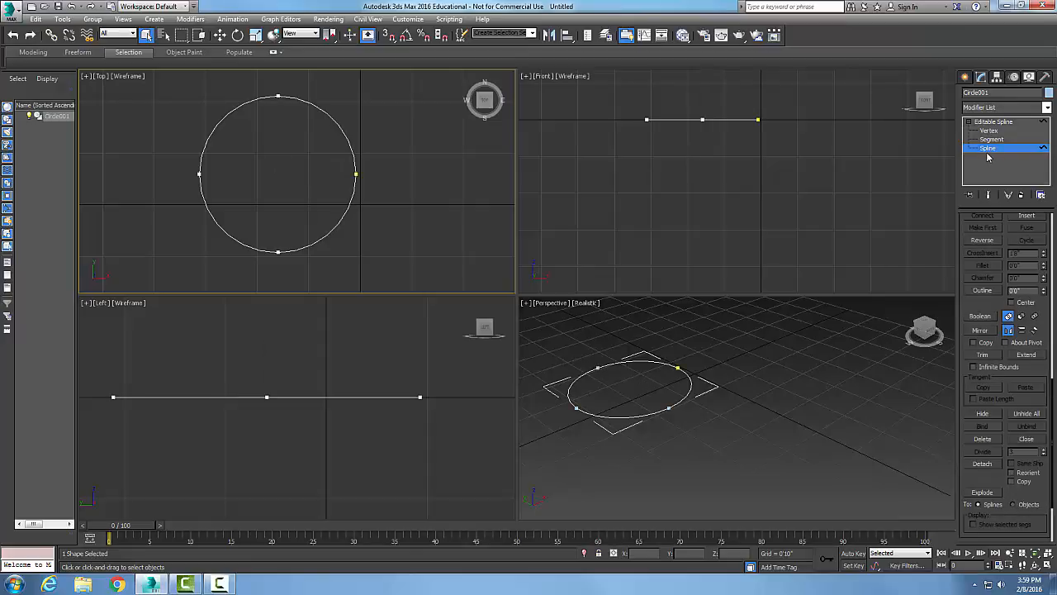
mouse_move(830, 228)
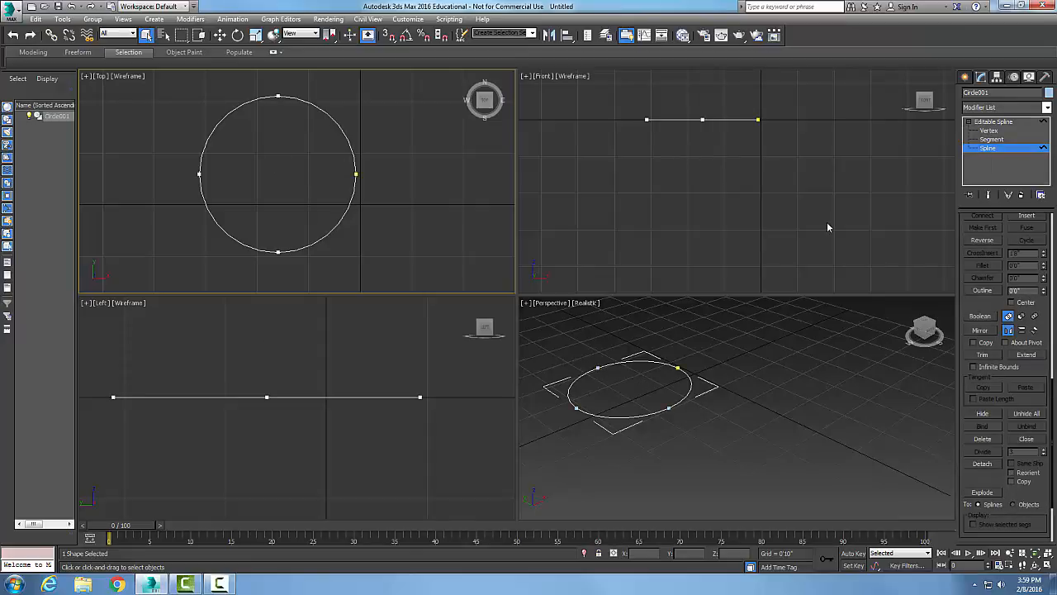
mouse_move(340, 221)
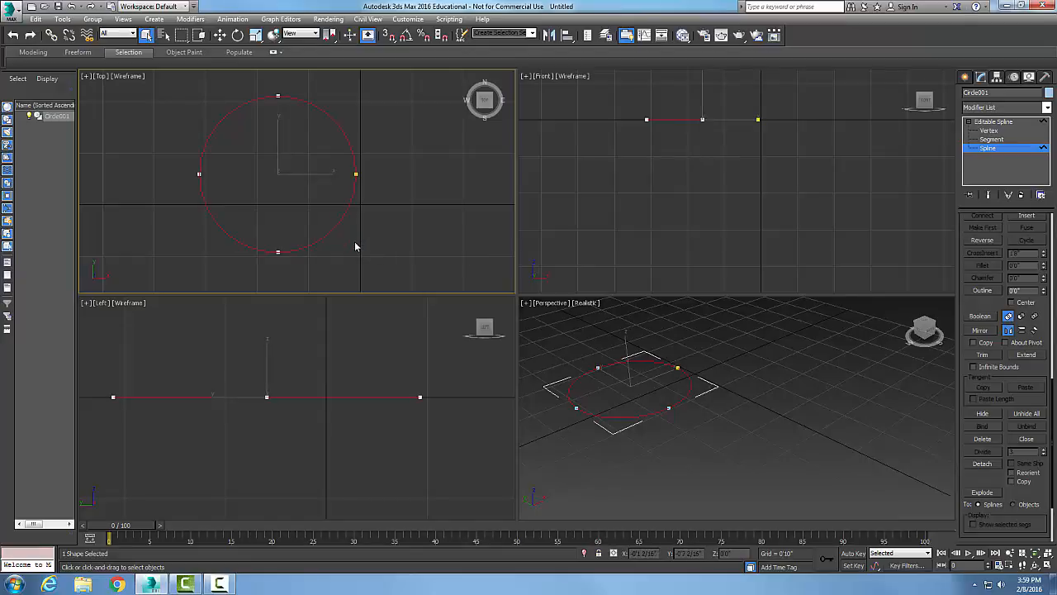
mouse_move(367, 251)
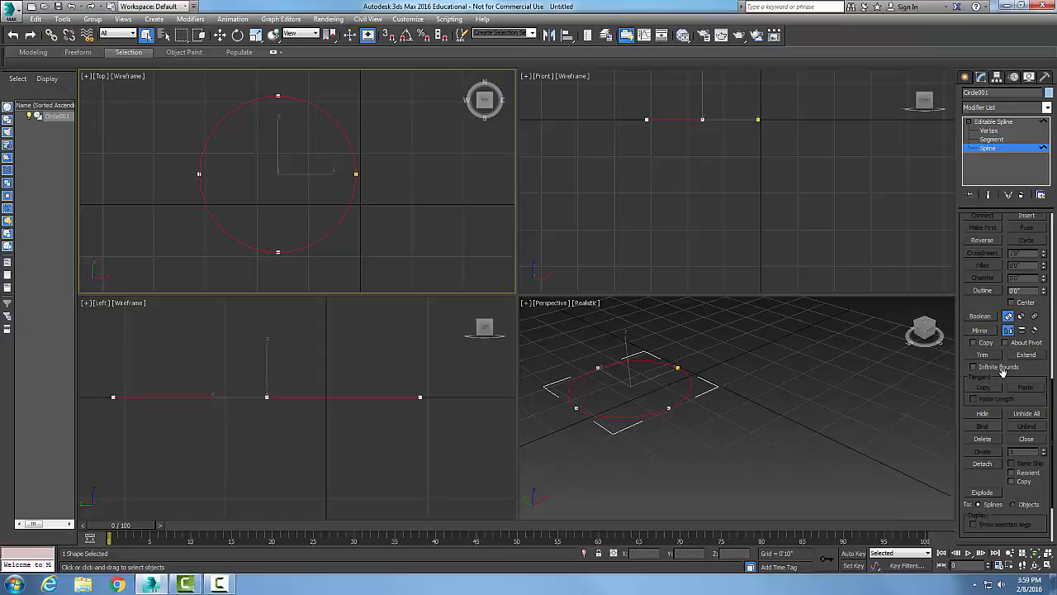
Turn on Show Vertex Numbers in the Selection rollout
scroll(up, 3)
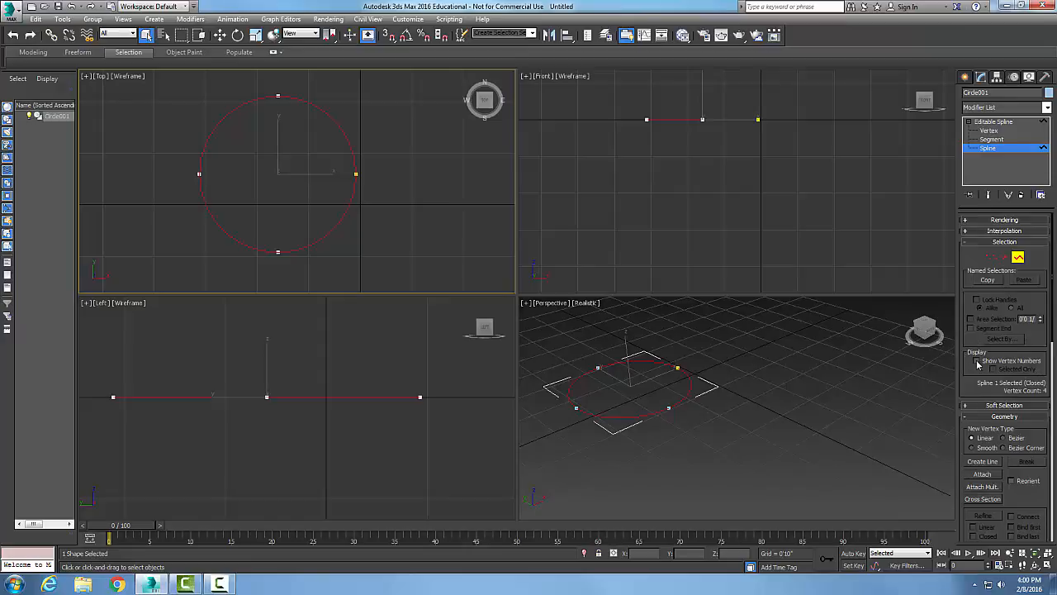
click(974, 360)
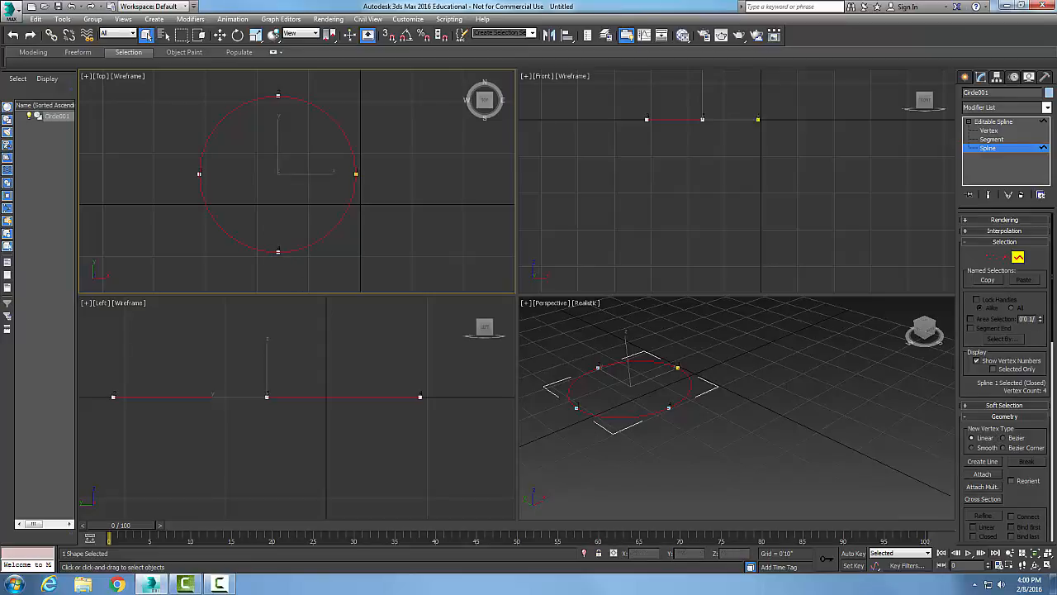
Scroll the Modify panel down to the Geometry rollout's Reverse button
scroll(down, 3)
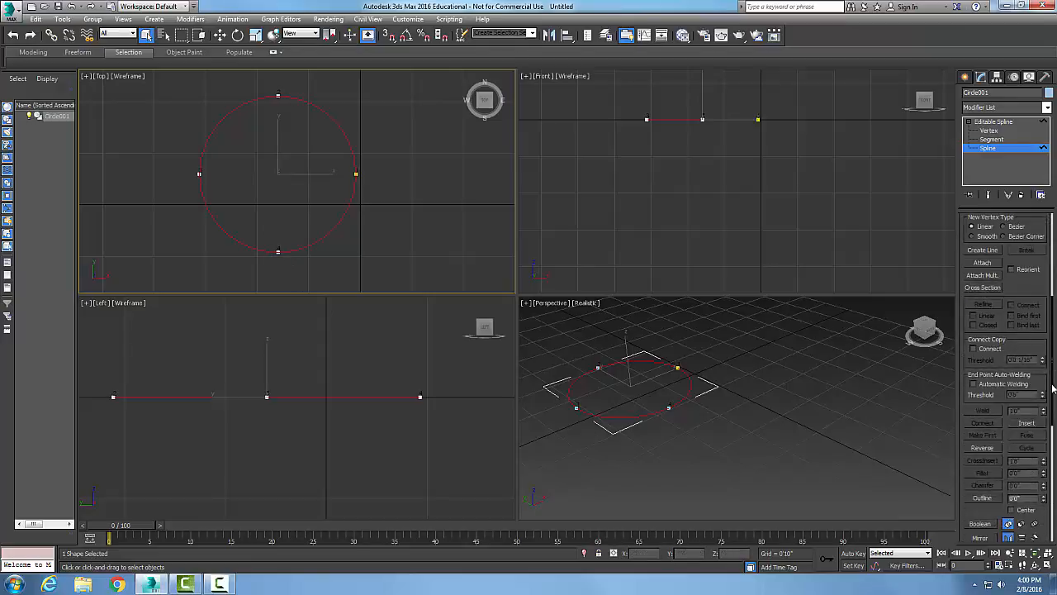
scroll(down, 3)
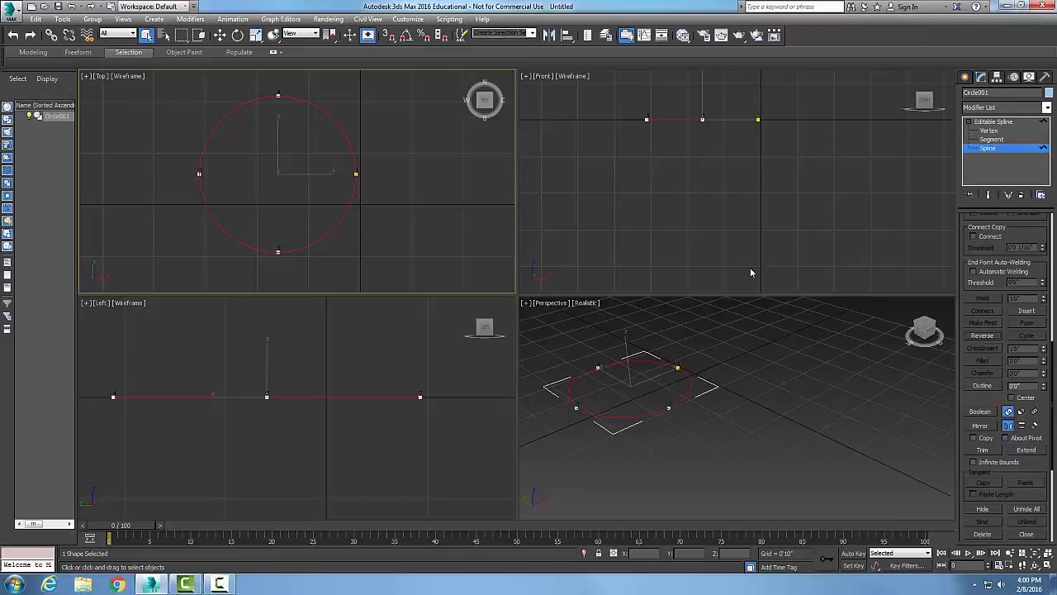
mouse_move(379, 180)
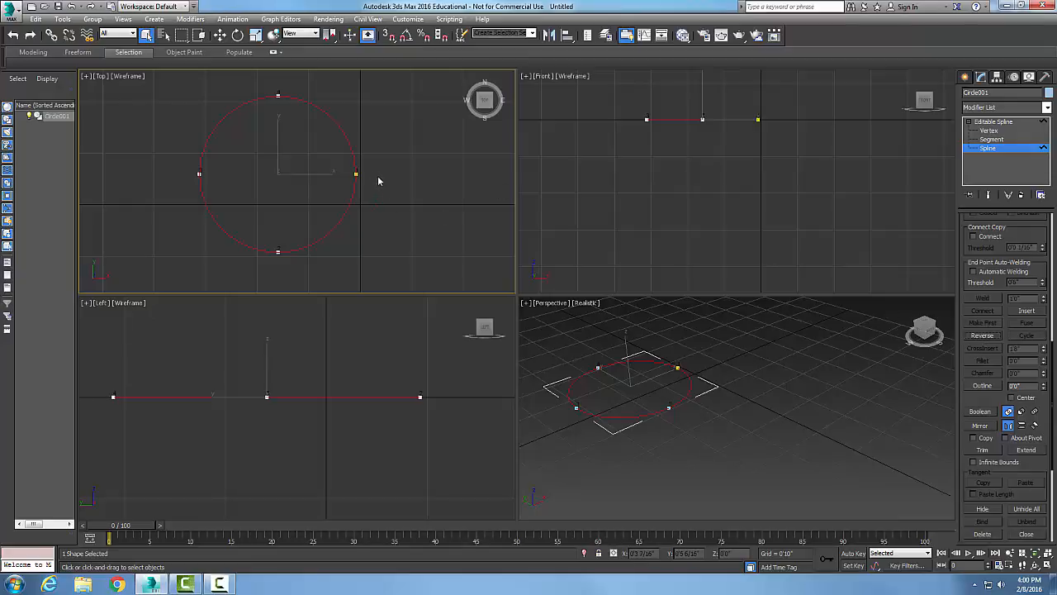
mouse_move(301, 246)
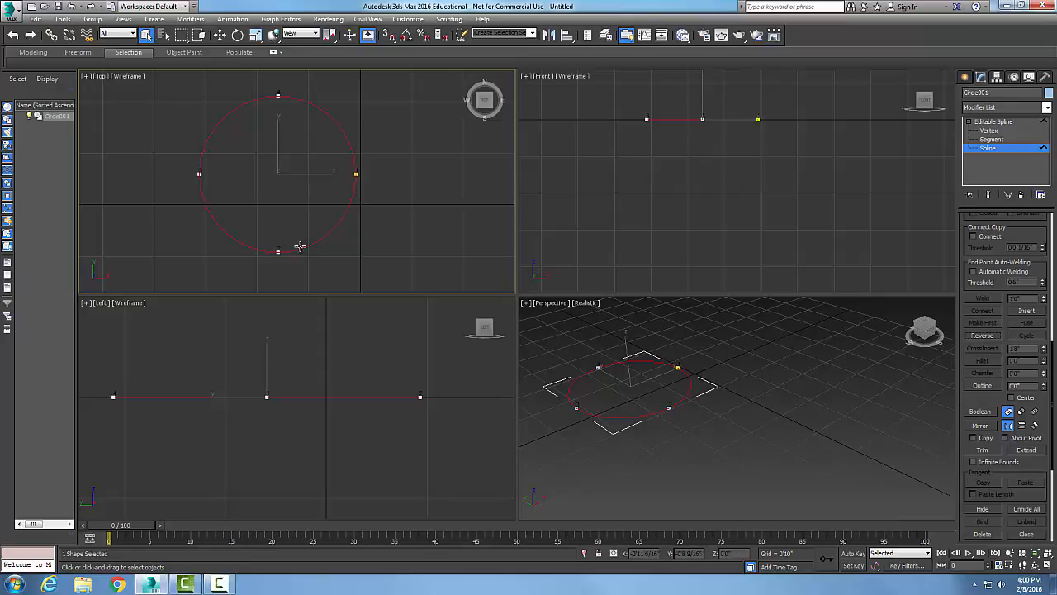
mouse_move(198, 154)
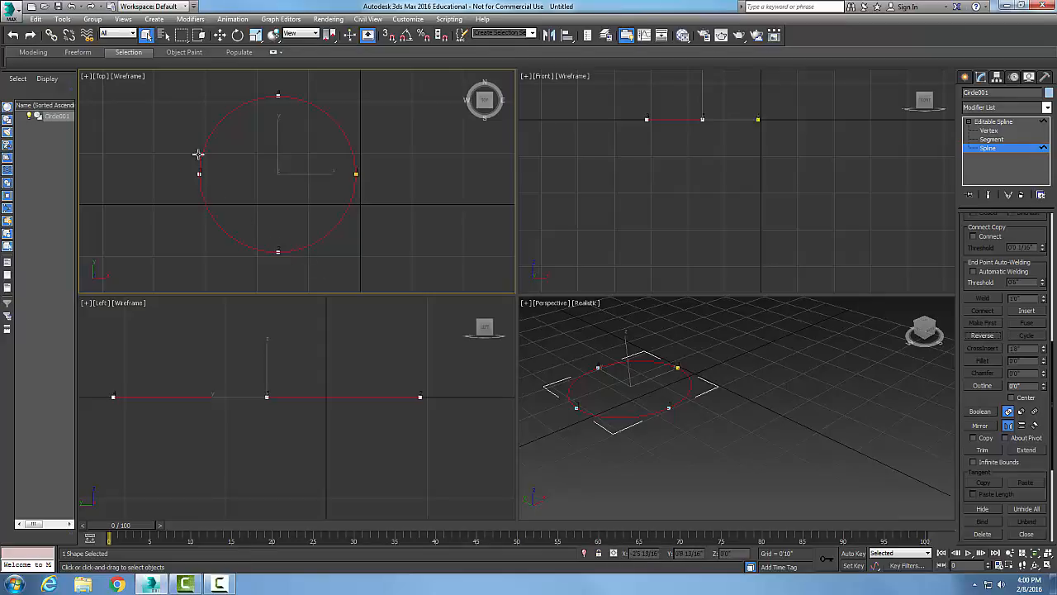
mouse_move(274, 79)
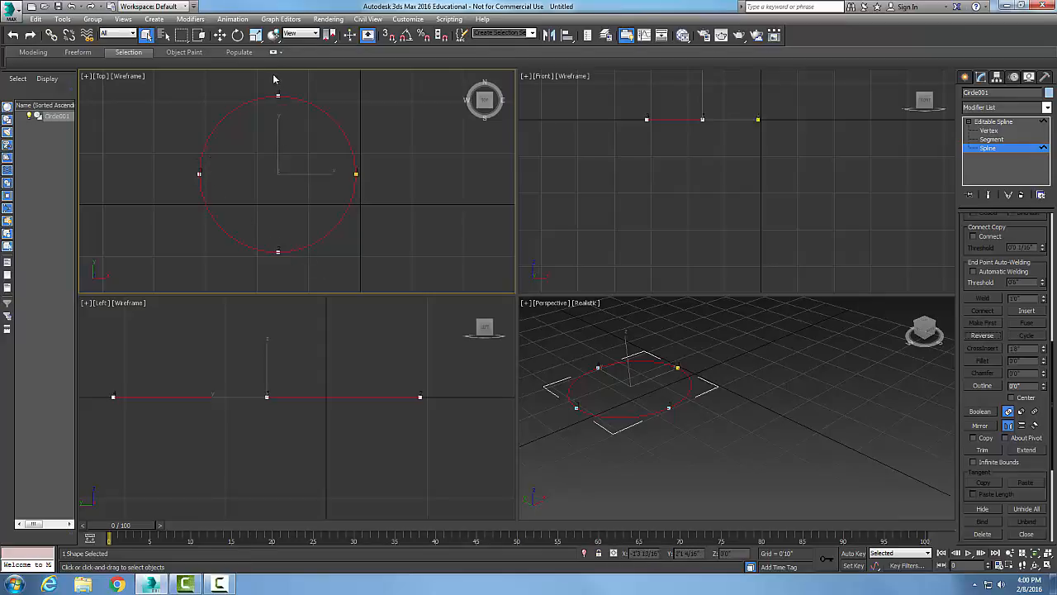
mouse_move(306, 139)
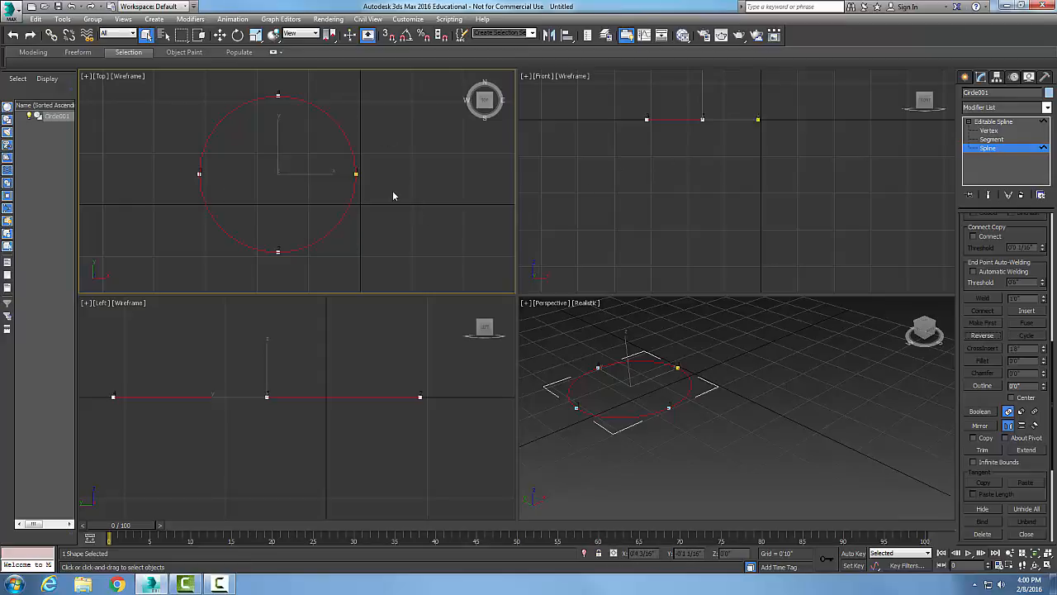
mouse_move(408, 185)
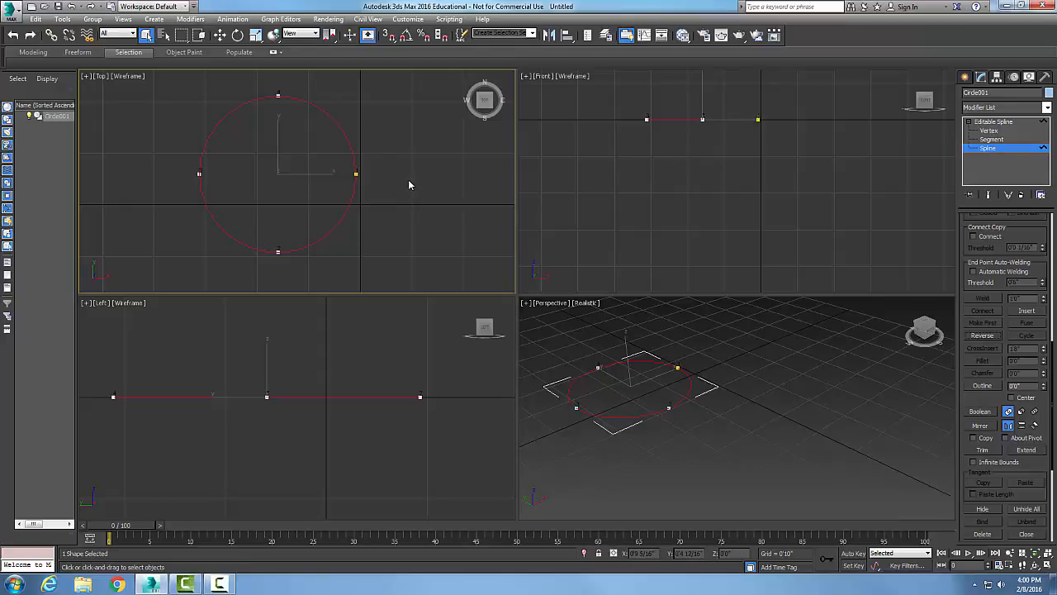